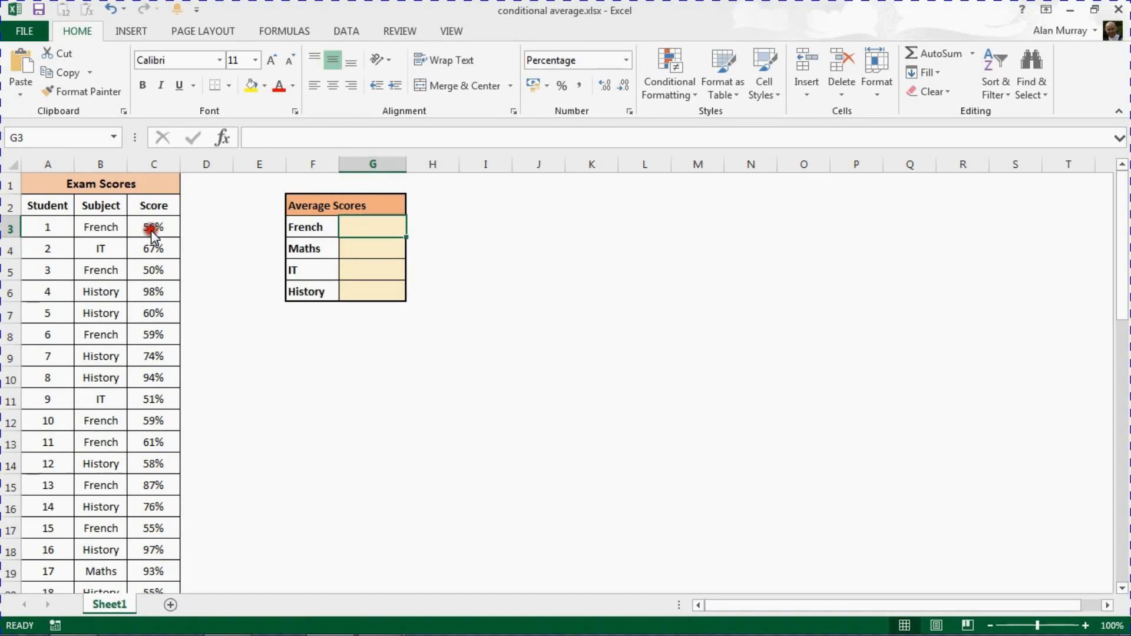
Step: Point out the exam scores and subject entries in the data table
{"action": "left_click_drag", "start_coordinate": [153, 227], "coordinate": [153, 292]}
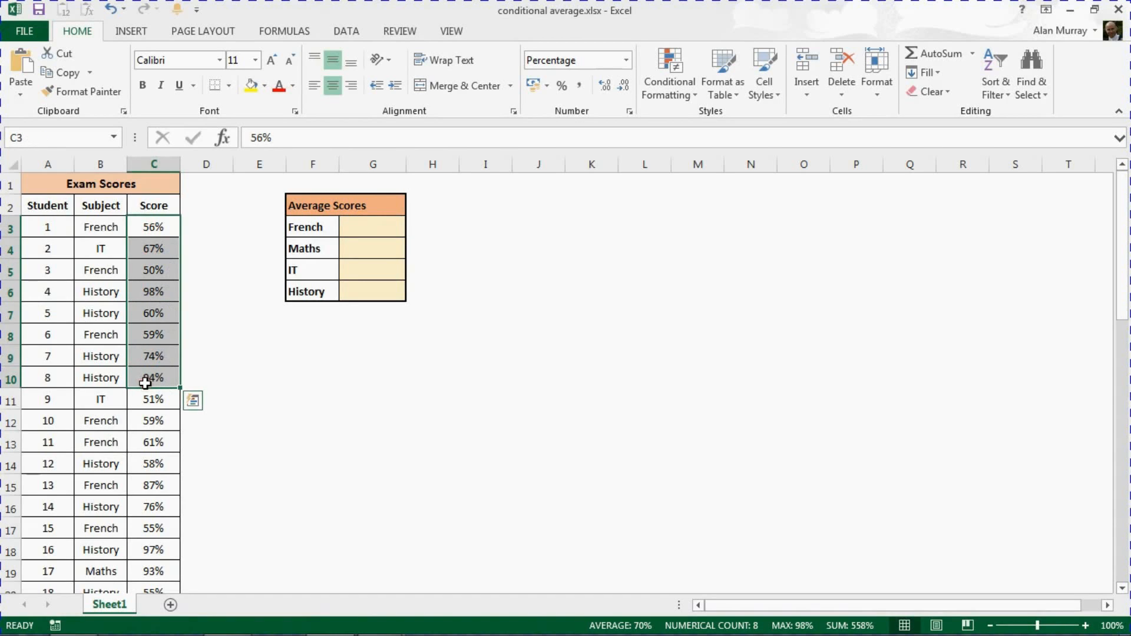
{"action": "mouse_move", "coordinate": [165, 274]}
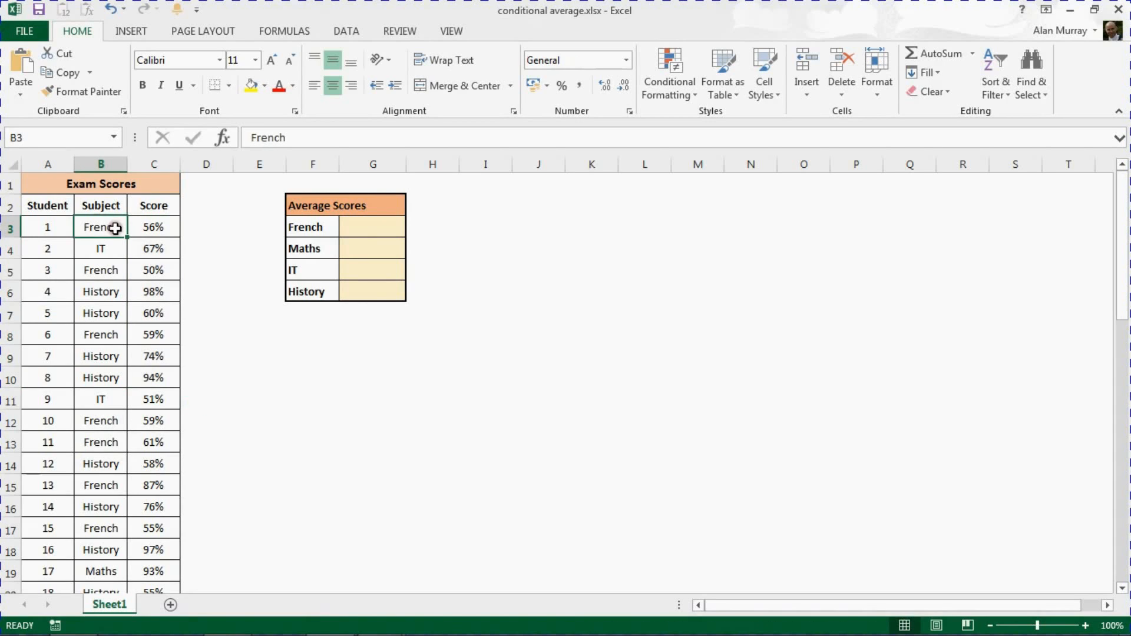
{"action": "left_click", "coordinate": [100, 249]}
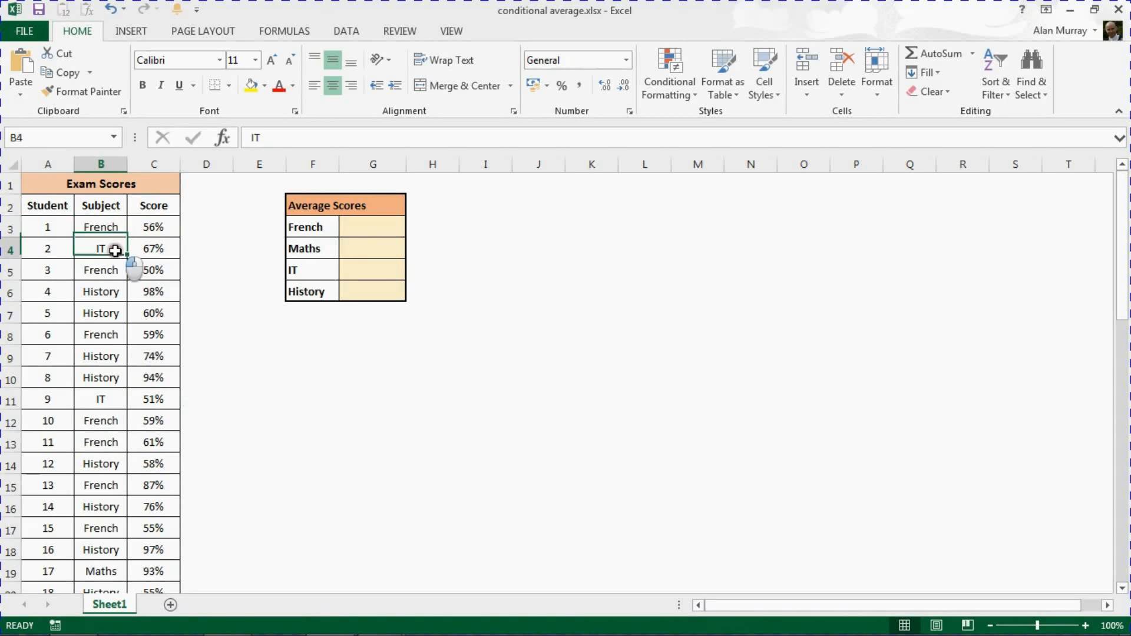
{"action": "mouse_move", "coordinate": [144, 299]}
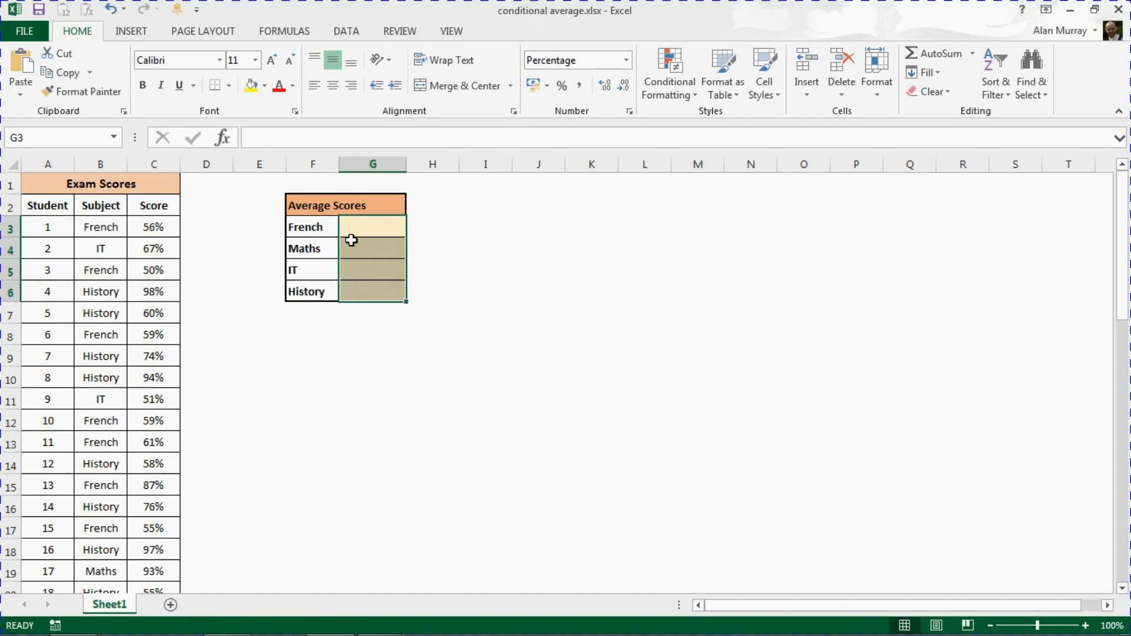
{"action": "mouse_move", "coordinate": [385, 228]}
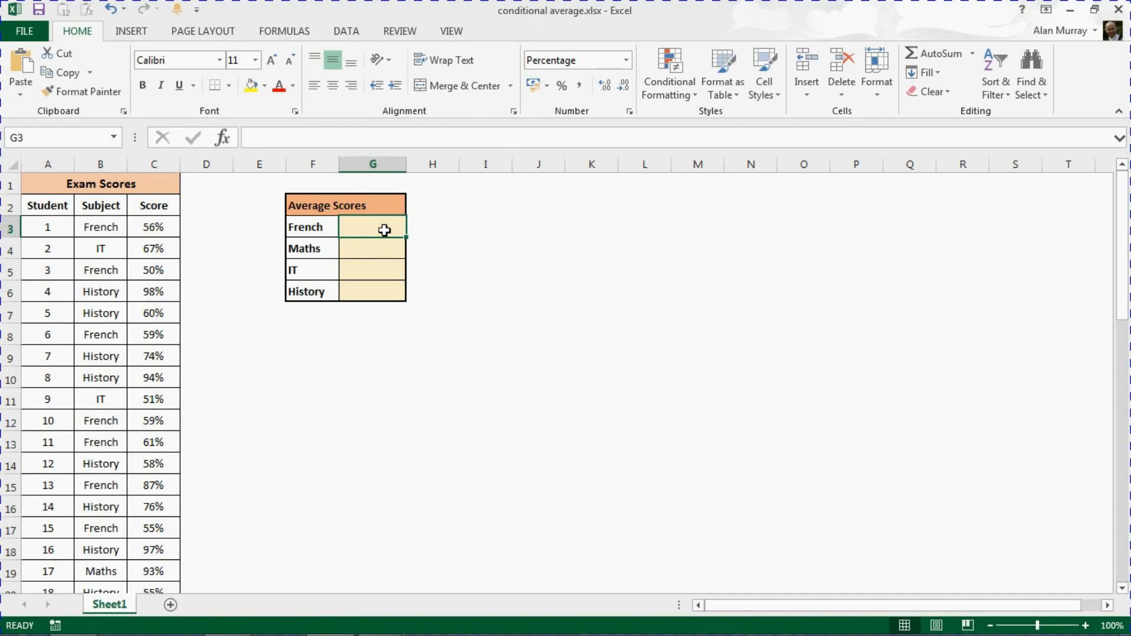
{"action": "mouse_move", "coordinate": [421, 270]}
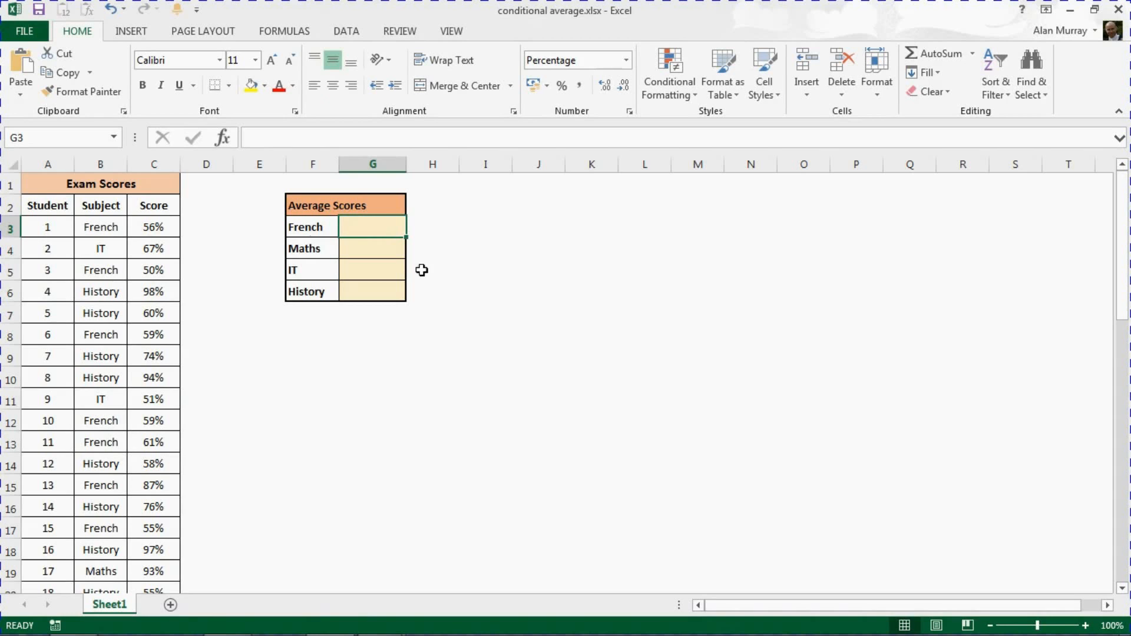
{"action": "mouse_move", "coordinate": [891, 519]}
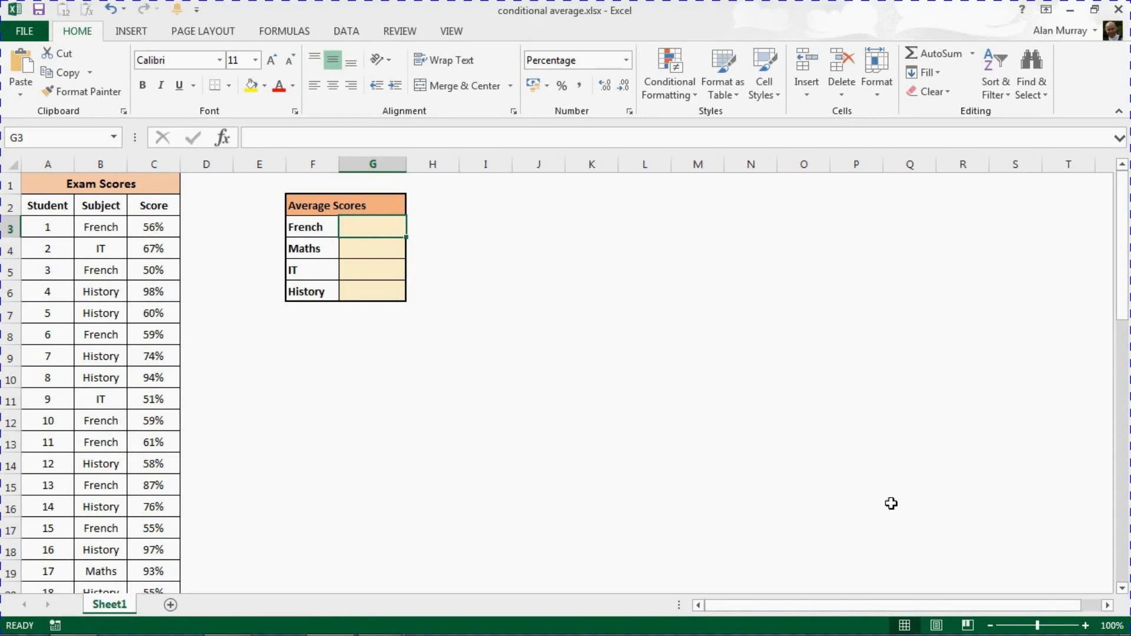
{"action": "left_click", "coordinate": [1086, 624]}
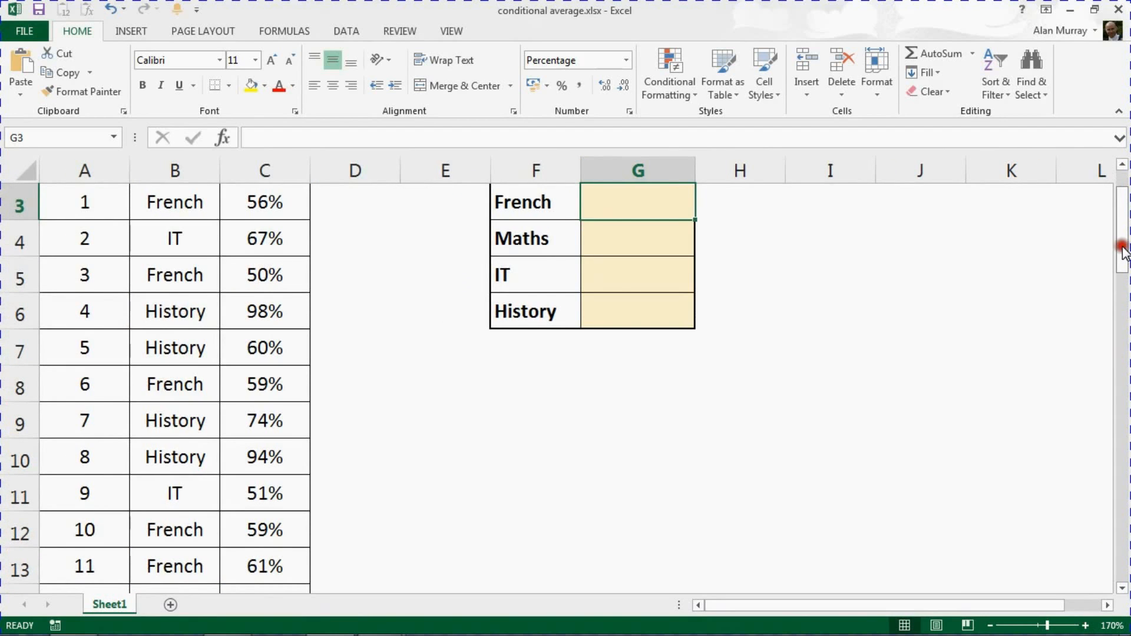
Step: Begin typing =average into the French average cell G3
{"action": "scroll", "scroll_direction": "up", "scroll_amount": 3}
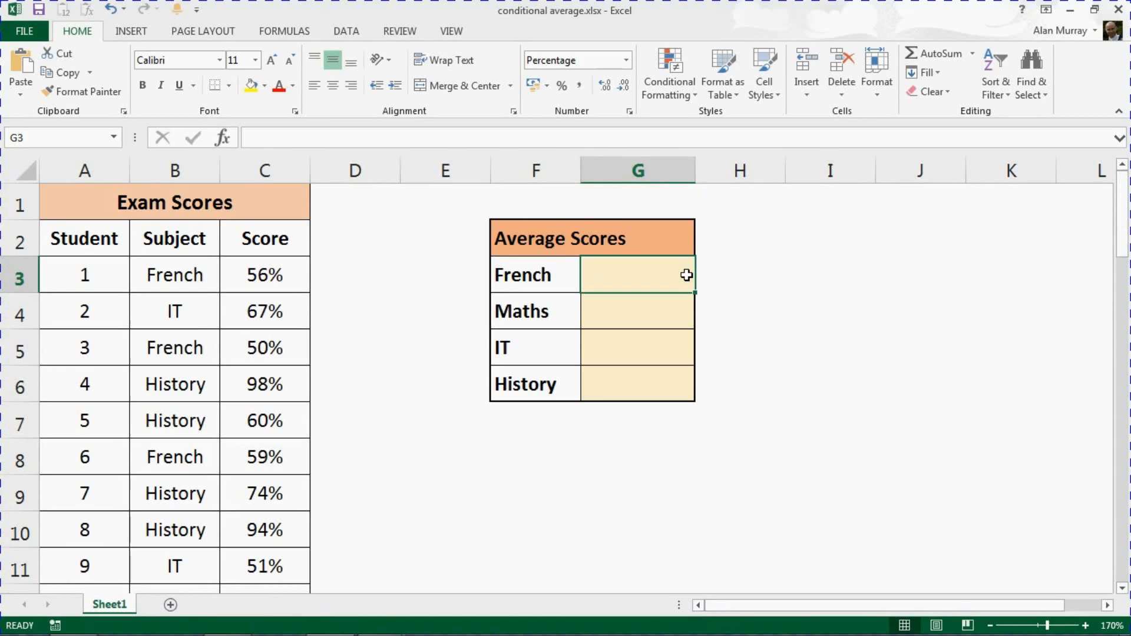
{"action": "type", "text": "="}
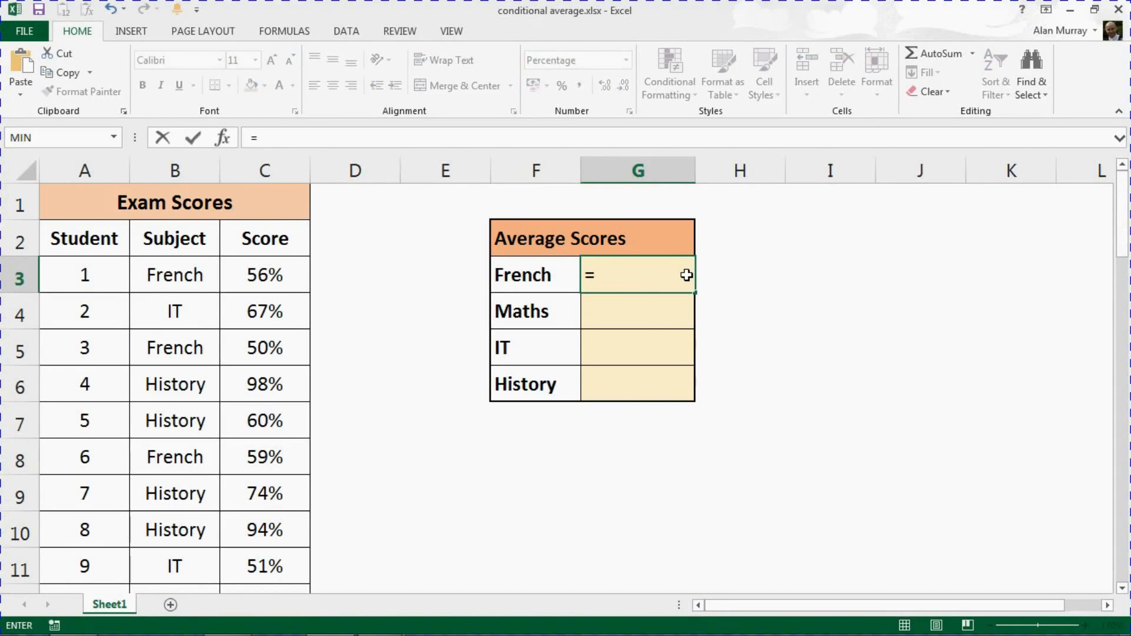
{"action": "type", "text": "average"}
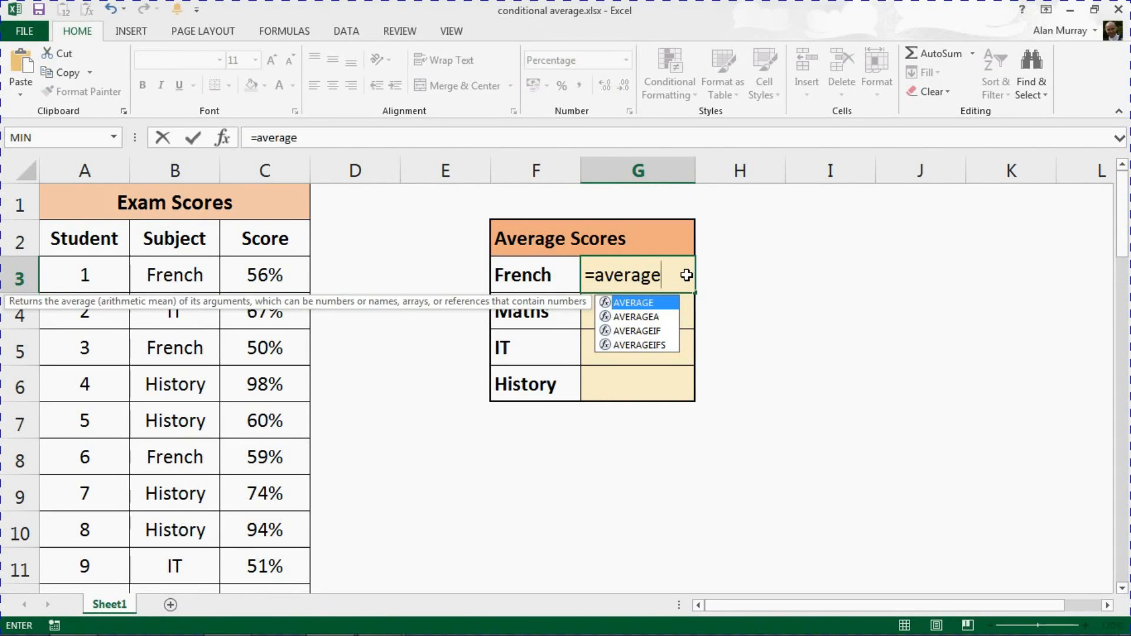
{"action": "mouse_move", "coordinate": [637, 331]}
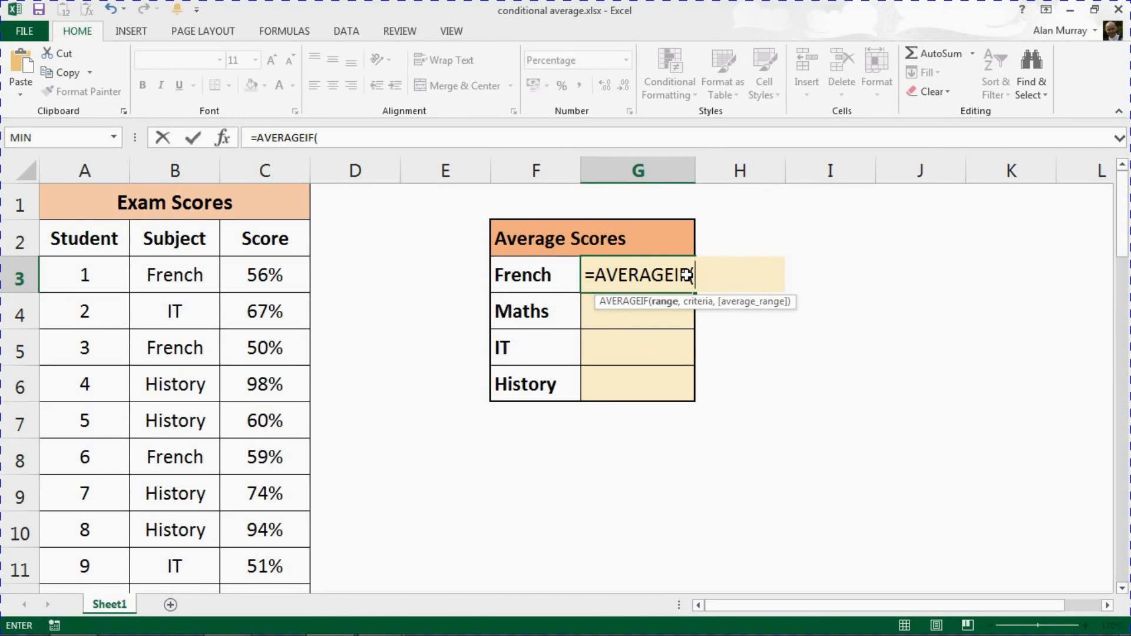
{"action": "mouse_move", "coordinate": [722, 301]}
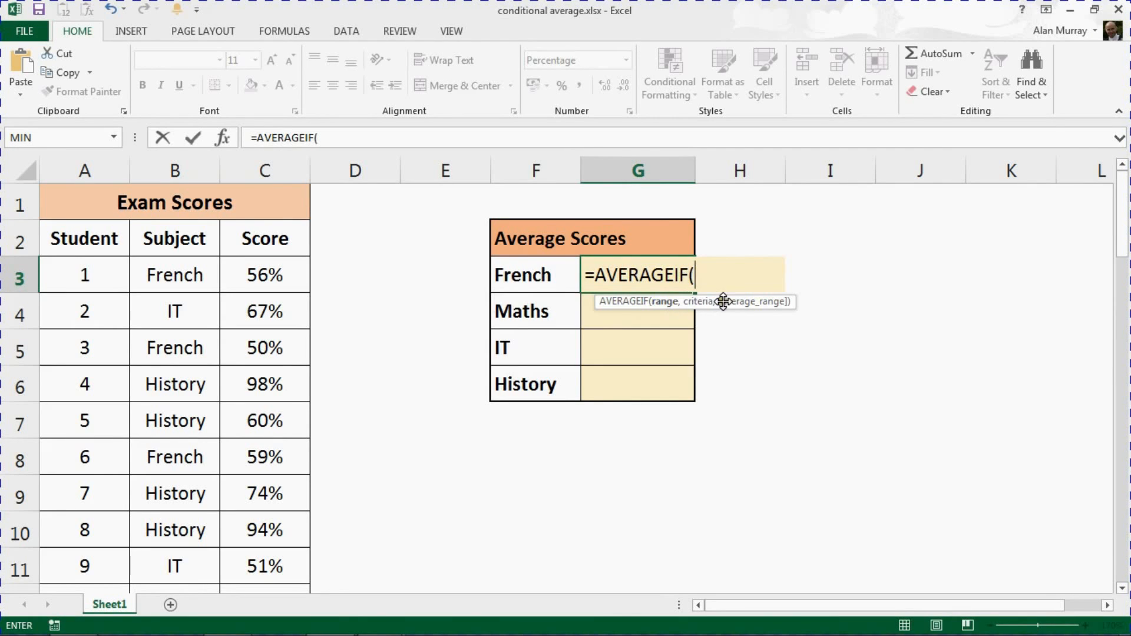
{"action": "mouse_move", "coordinate": [661, 318]}
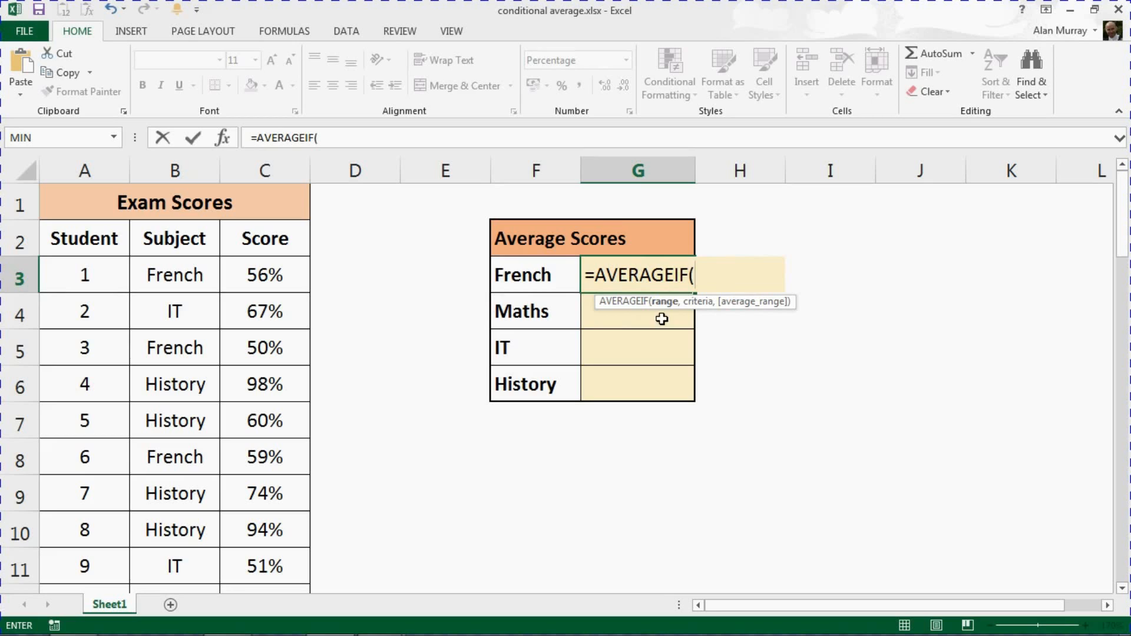
{"action": "mouse_move", "coordinate": [672, 310]}
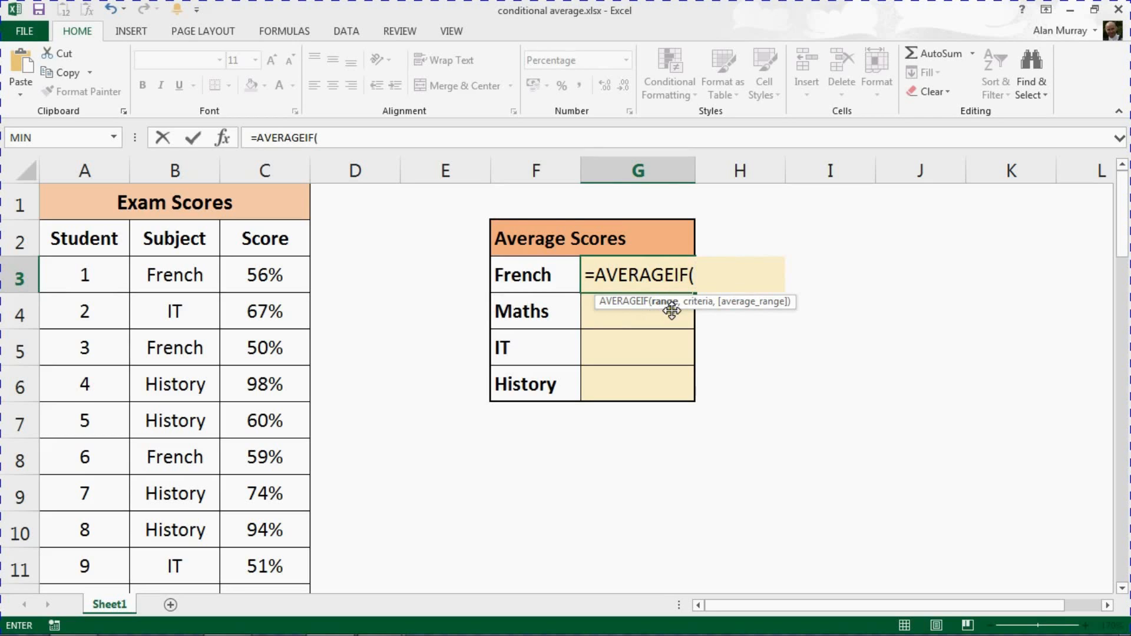
{"action": "mouse_move", "coordinate": [667, 317]}
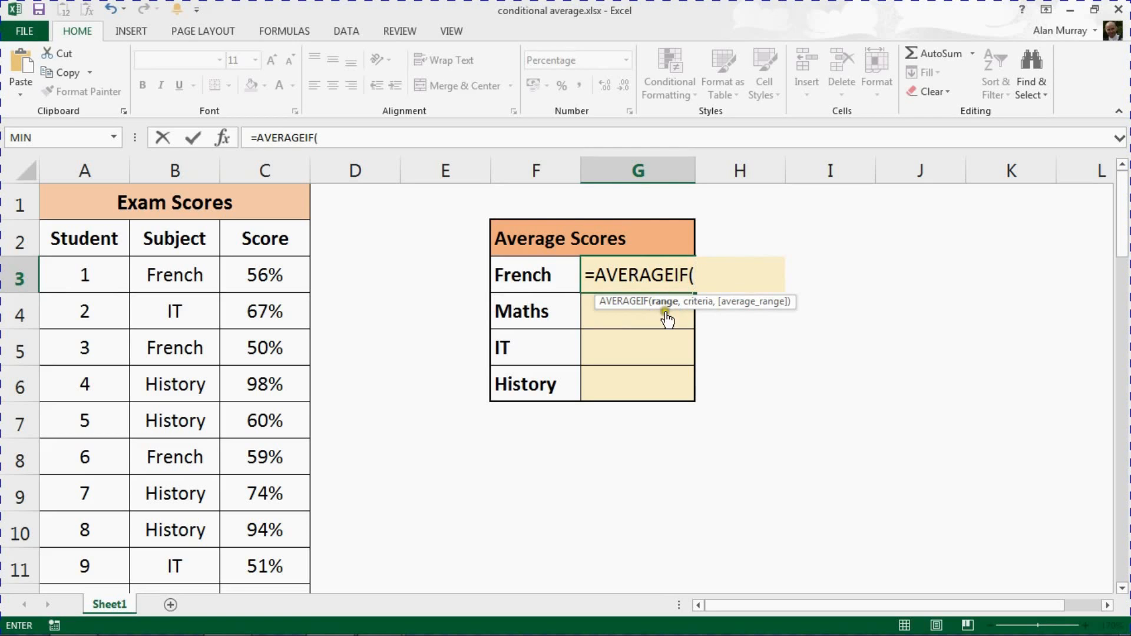
{"action": "mouse_move", "coordinate": [534, 276]}
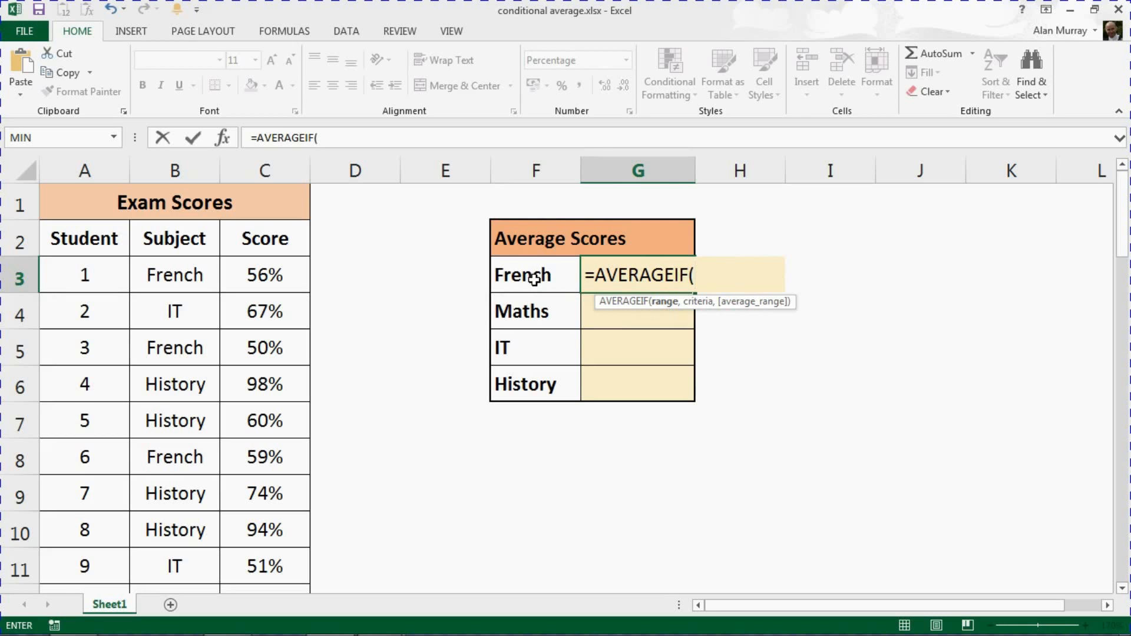
{"action": "mouse_move", "coordinate": [180, 275]}
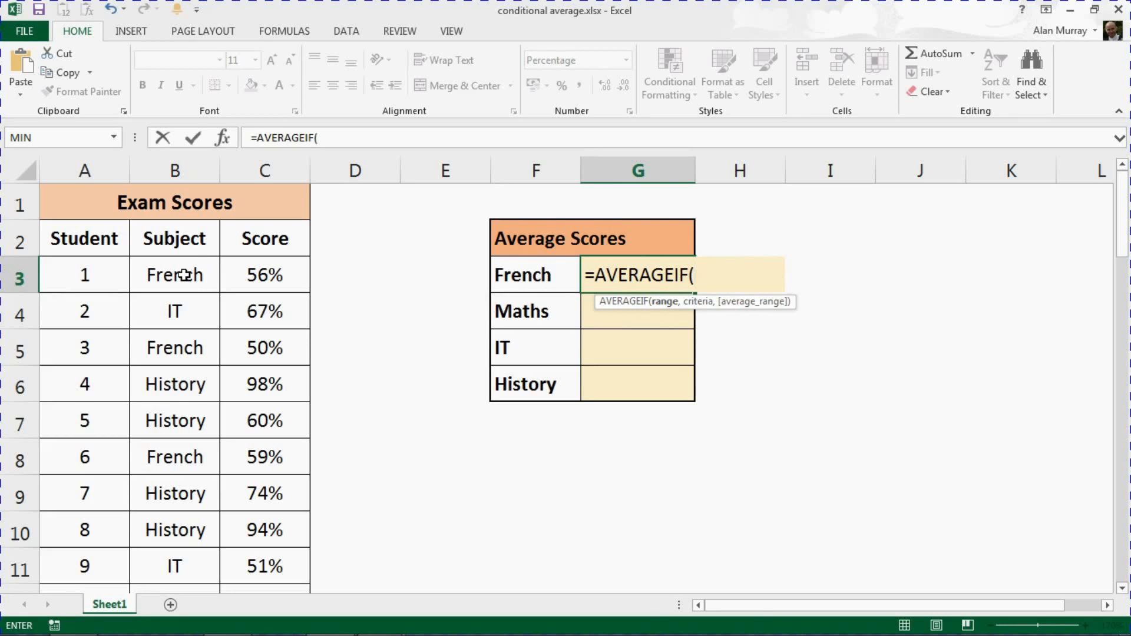
Step: Enter the absolute subject range $B$3:$B$52 as the AVERAGEIF range, followed by a comma
{"action": "left_click", "coordinate": [174, 275]}
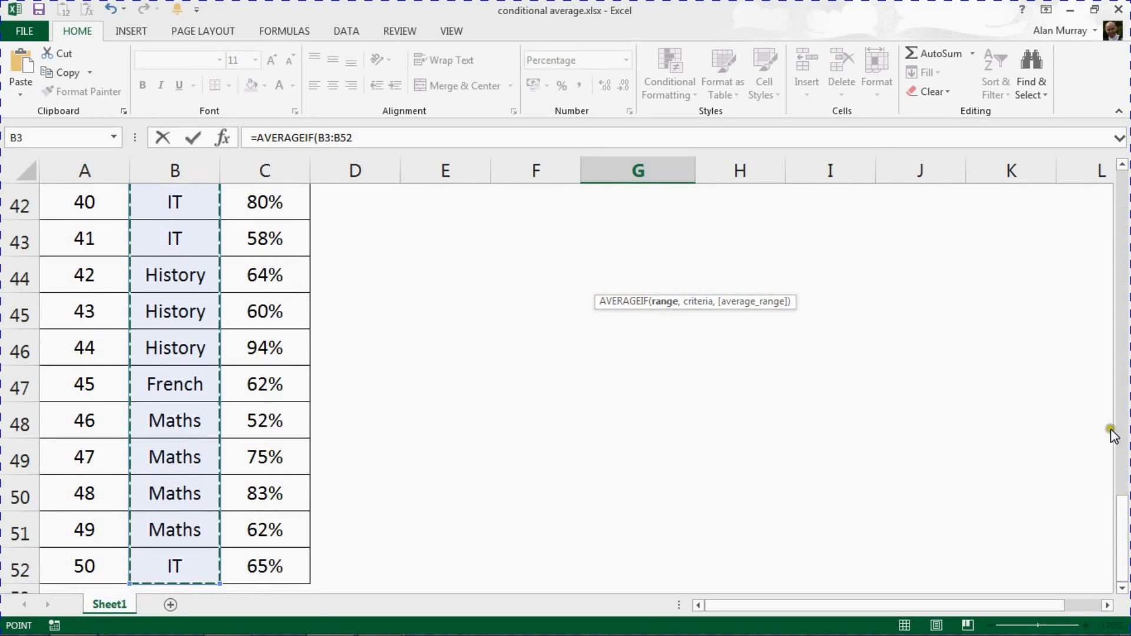
{"action": "left_click_drag", "start_coordinate": [1115, 434], "coordinate": [1115, 368]}
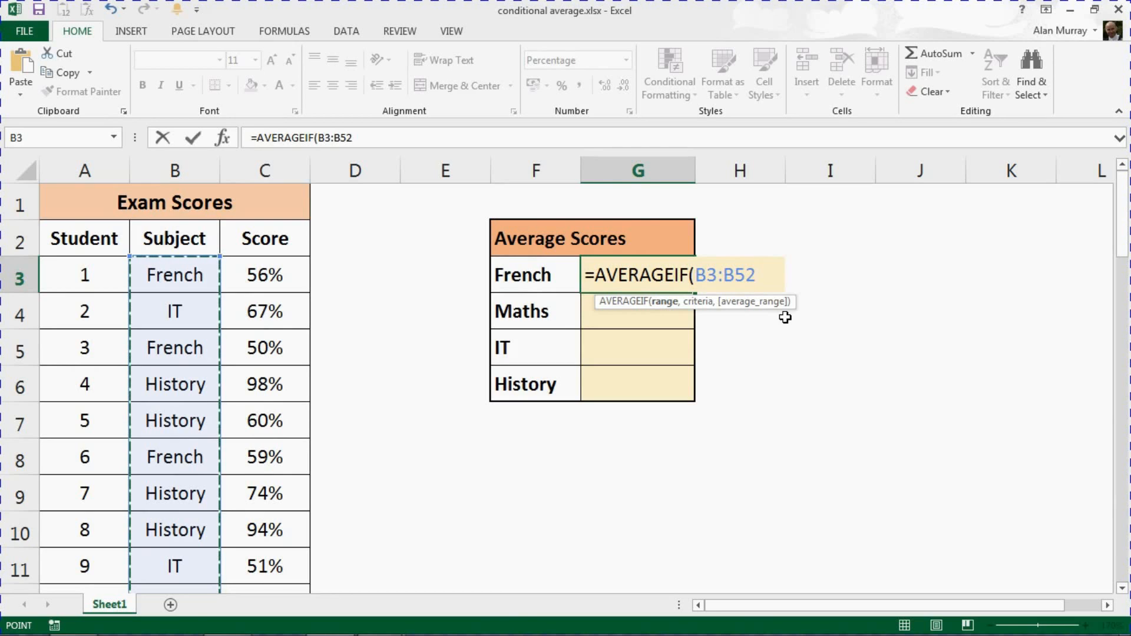
{"action": "key", "text": "F4"}
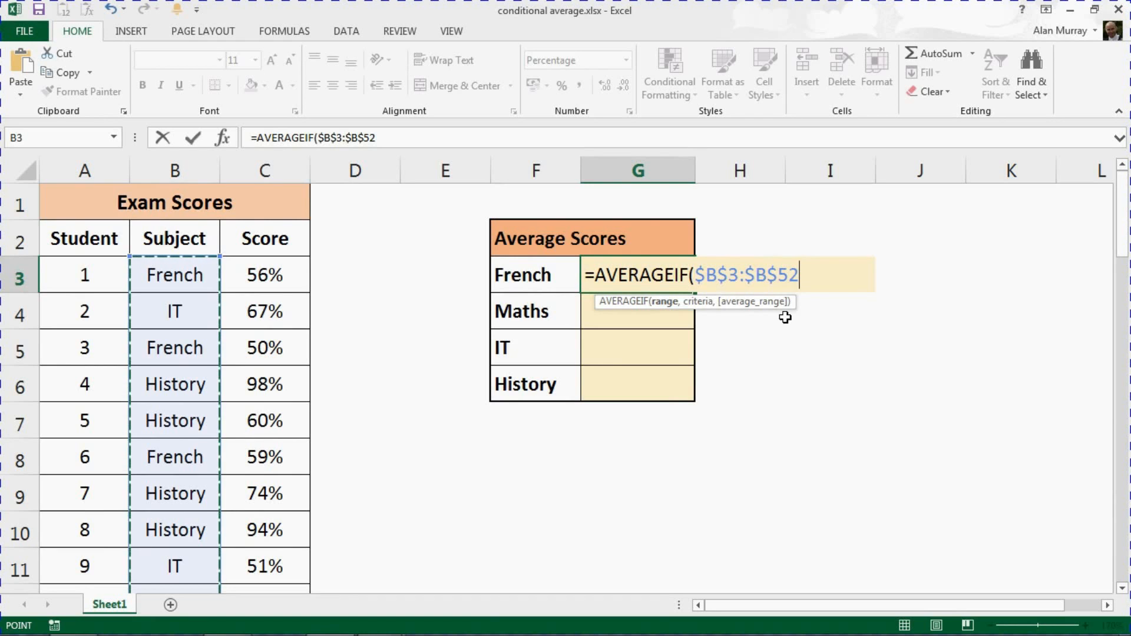
{"action": "mouse_move", "coordinate": [738, 281]}
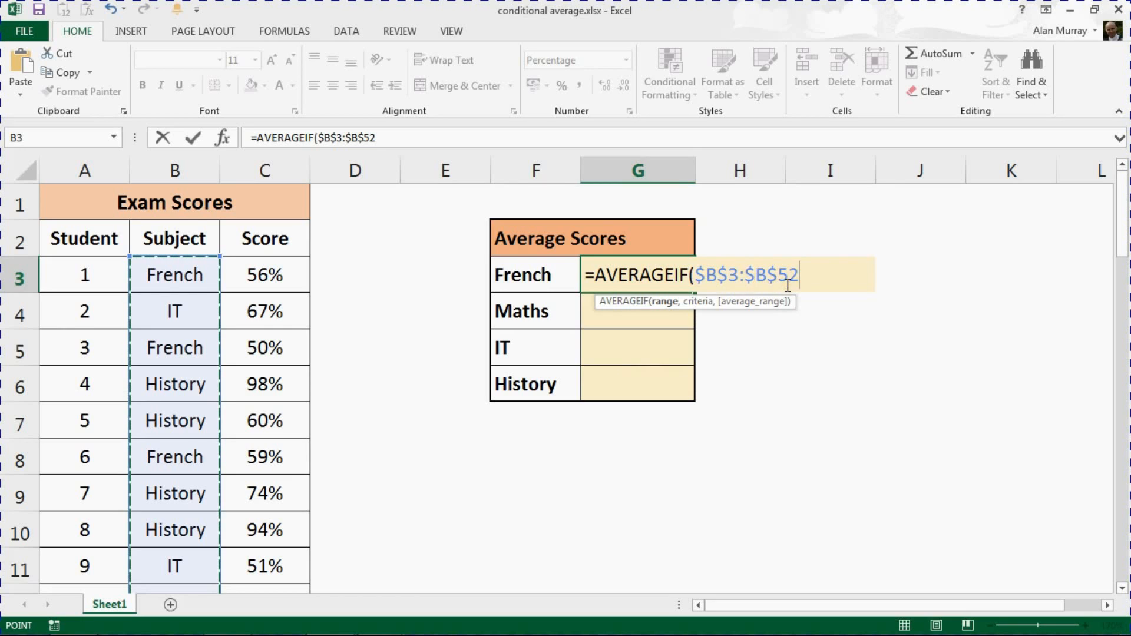
{"action": "type", "text": ","}
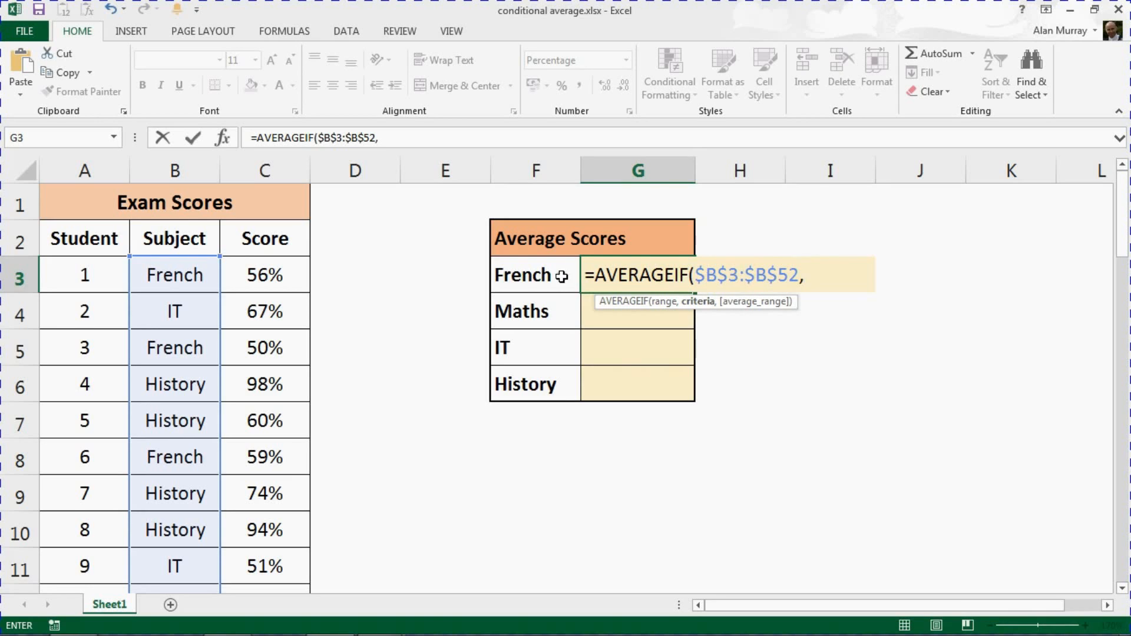
Step: Add the French label in F3 as the criteria argument, followed by a comma
{"action": "left_click", "coordinate": [534, 274]}
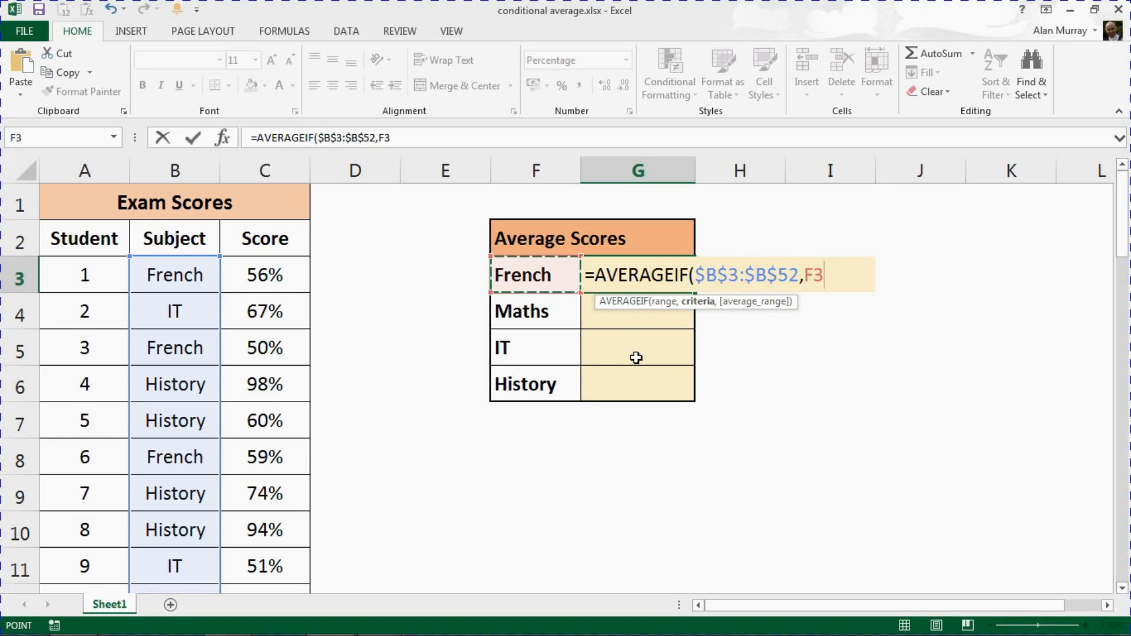
{"action": "mouse_move", "coordinate": [507, 320]}
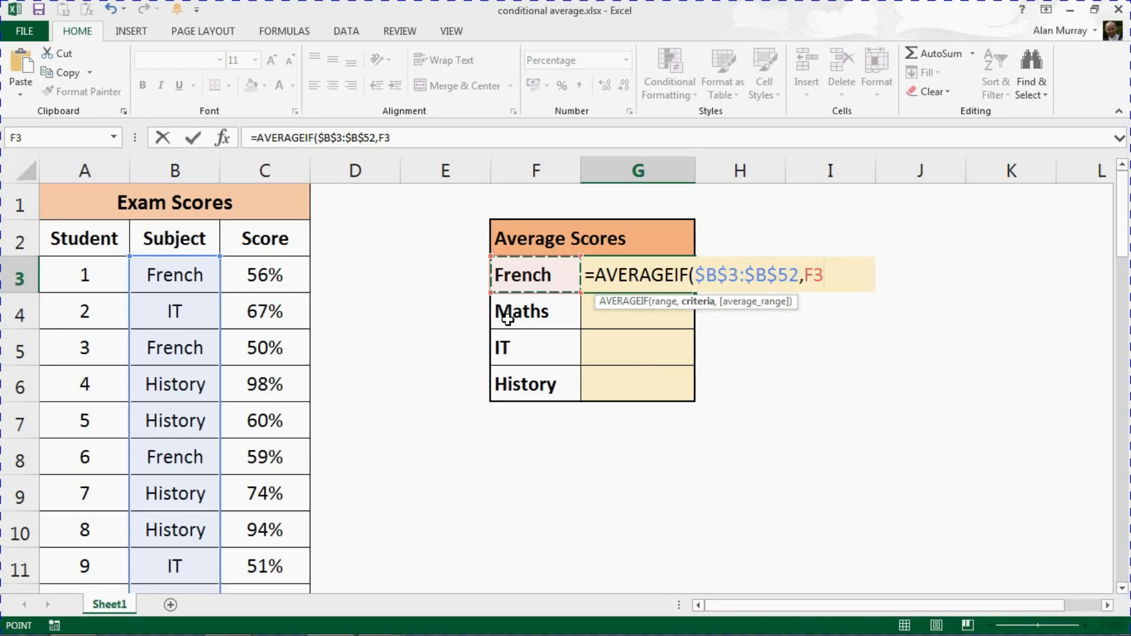
{"action": "mouse_move", "coordinate": [510, 383]}
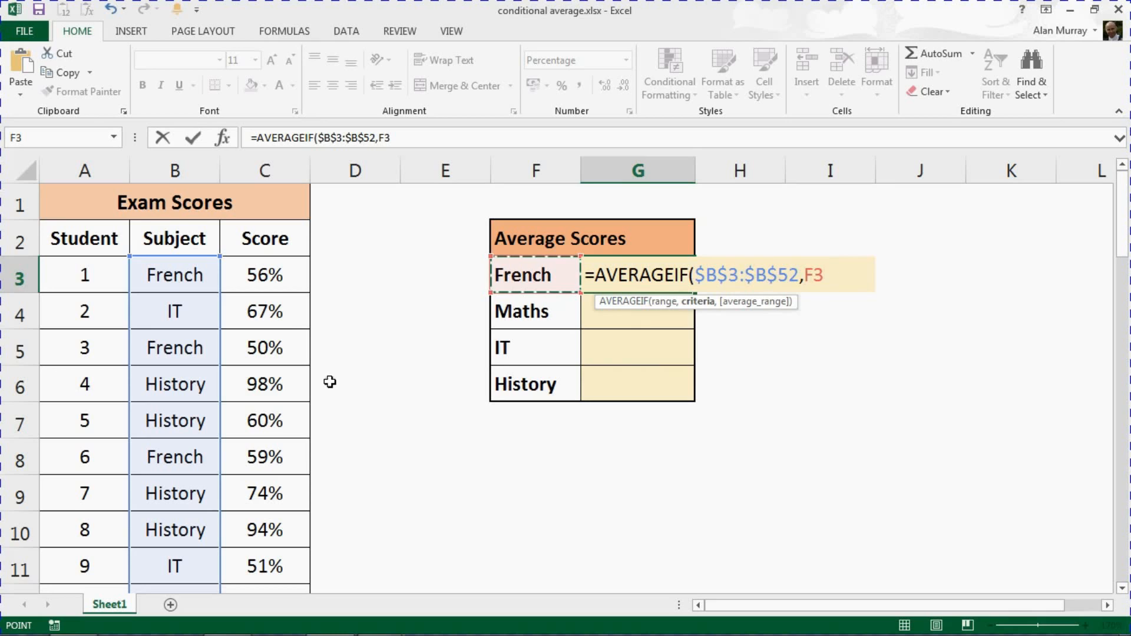
{"action": "type", "text": ","}
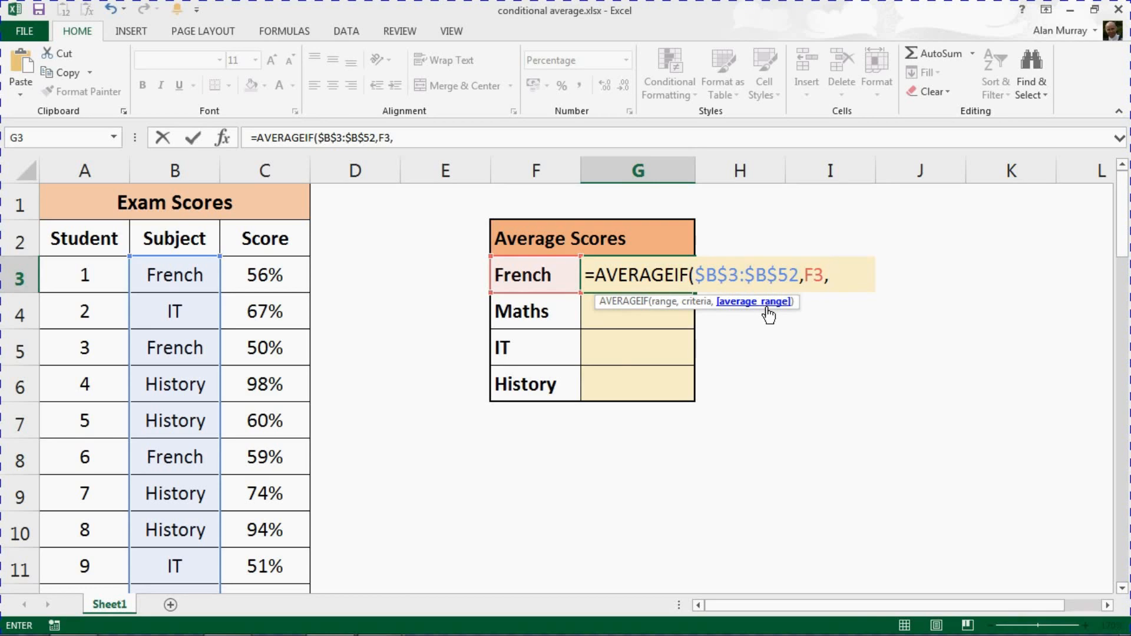
{"action": "mouse_move", "coordinate": [384, 288]}
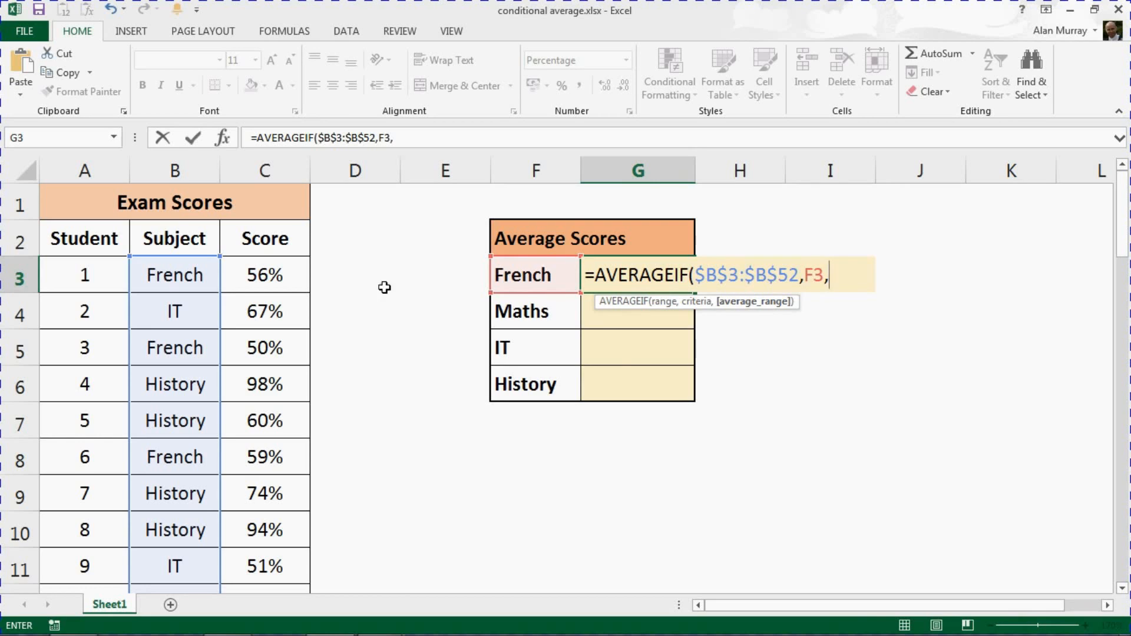
Step: Average the scores $C$3:$C$52 and confirm, giving a French average of 60%
{"action": "left_click", "coordinate": [265, 275]}
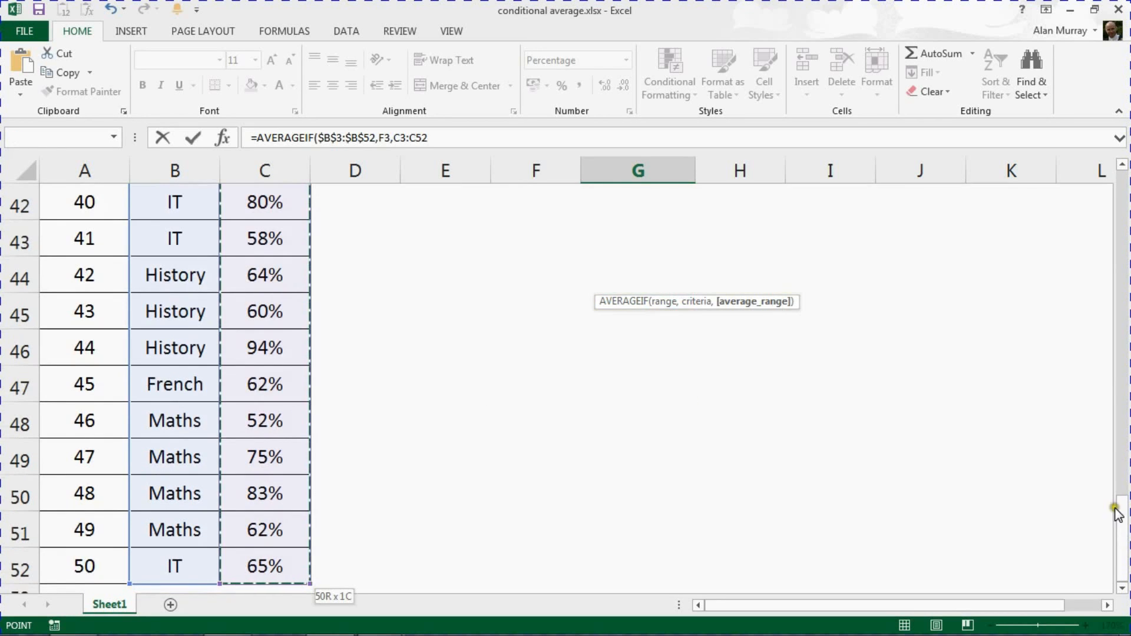
{"action": "left_click_drag", "start_coordinate": [1116, 509], "coordinate": [1126, 224]}
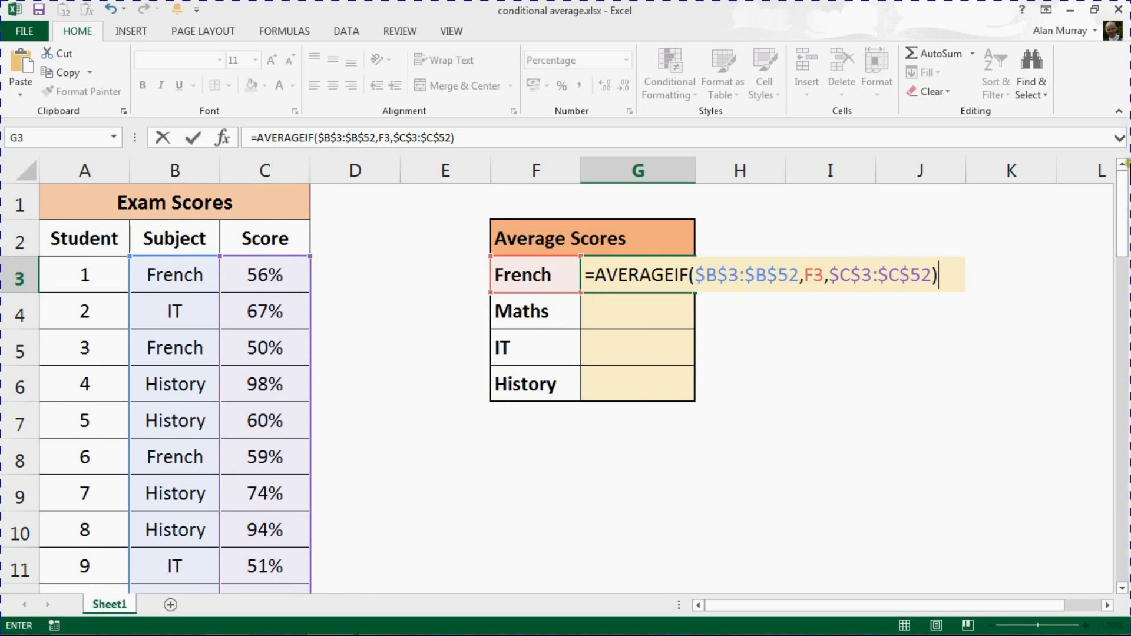
{"action": "left_click", "coordinate": [818, 275]}
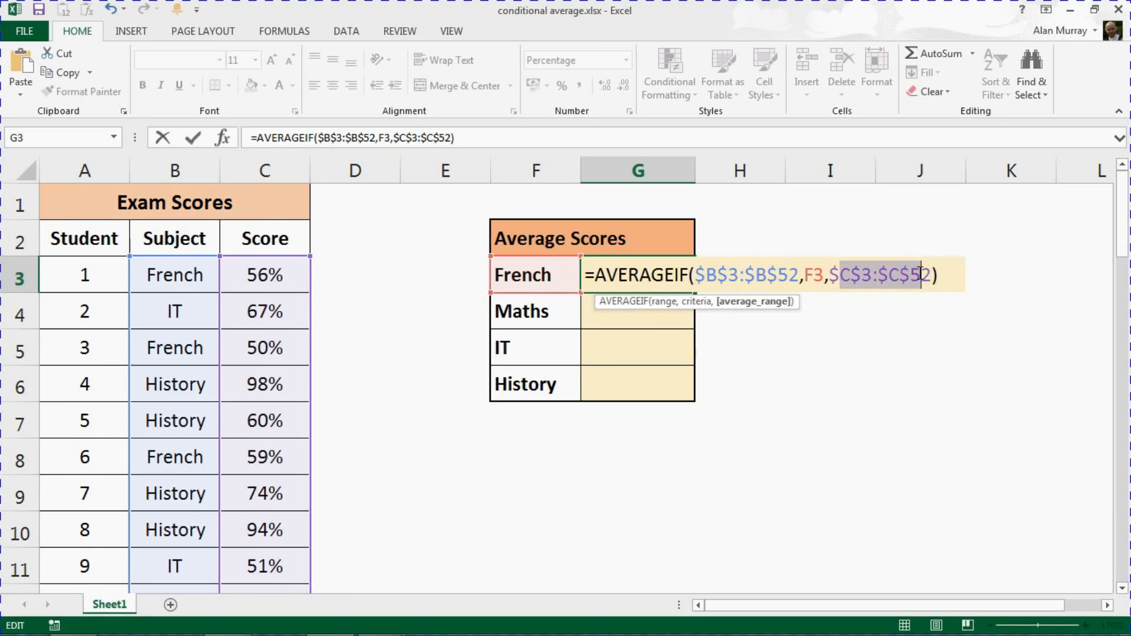
{"action": "key", "text": "Enter"}
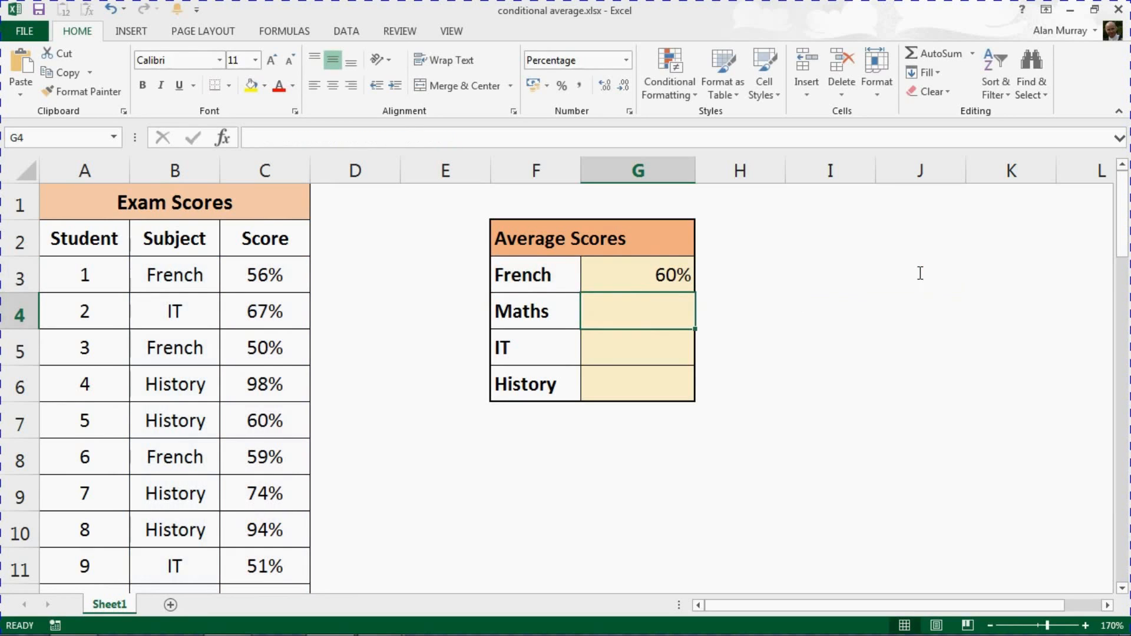
{"action": "mouse_move", "coordinate": [642, 275]}
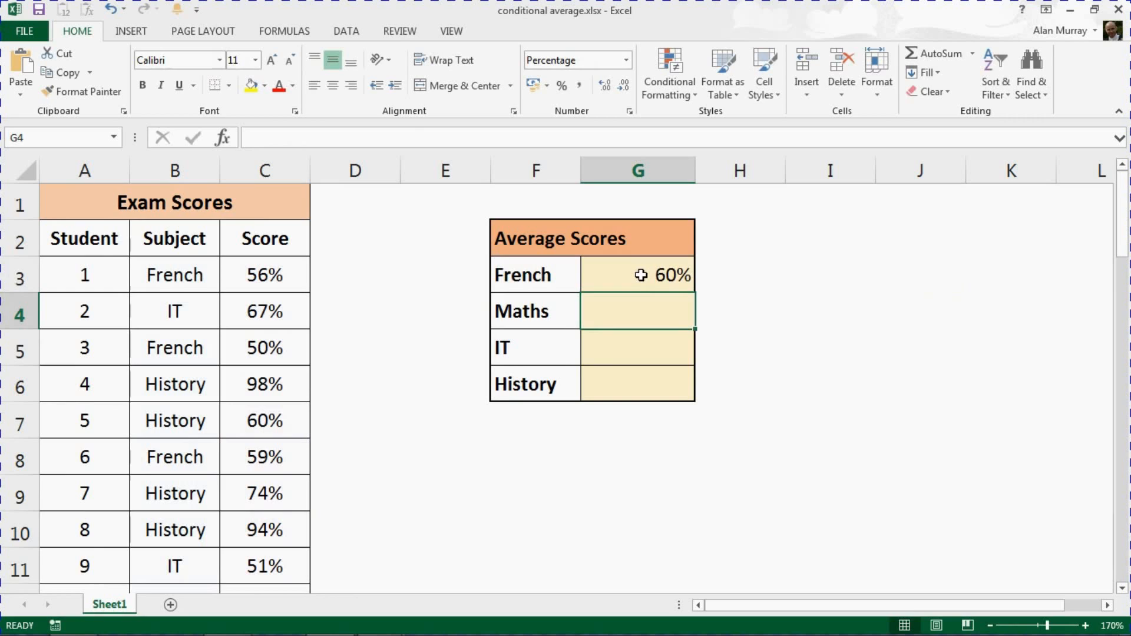
Step: Fill G3's formula down to G6, giving Maths 66%, IT 62%, History 71%
{"action": "left_click", "coordinate": [637, 274]}
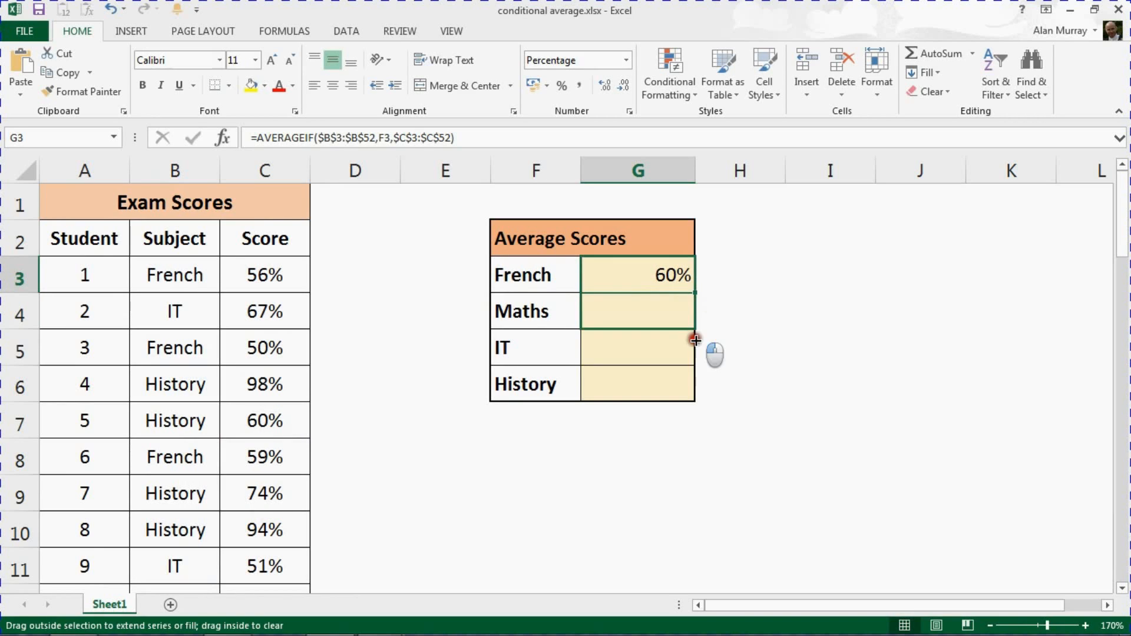
{"action": "left_click_drag", "start_coordinate": [695, 293], "coordinate": [694, 400]}
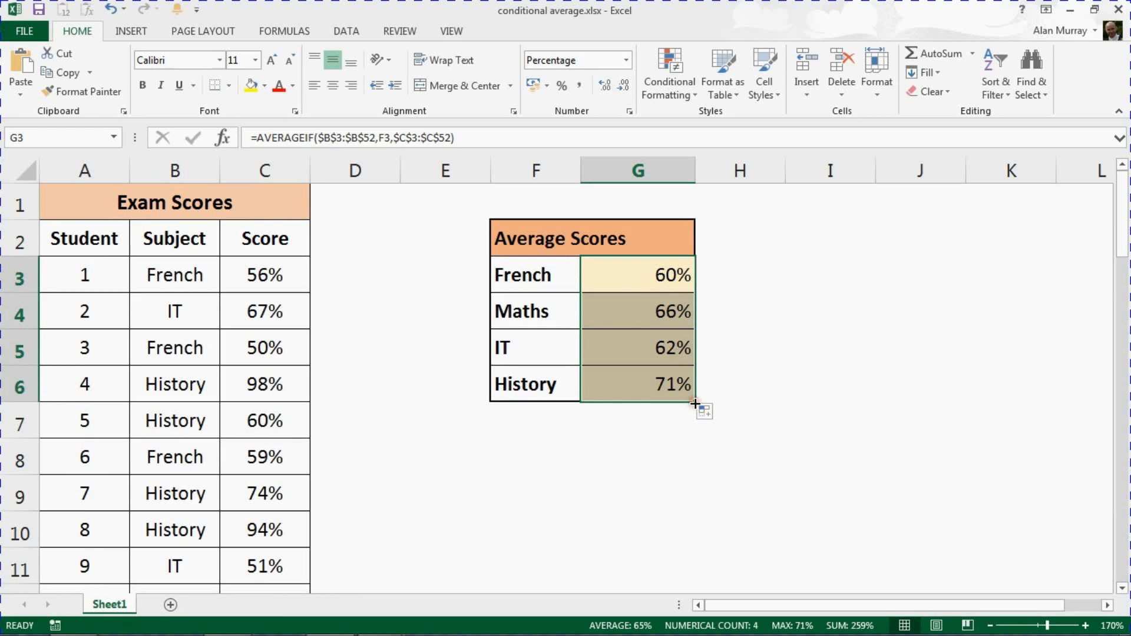
{"action": "mouse_move", "coordinate": [639, 309]}
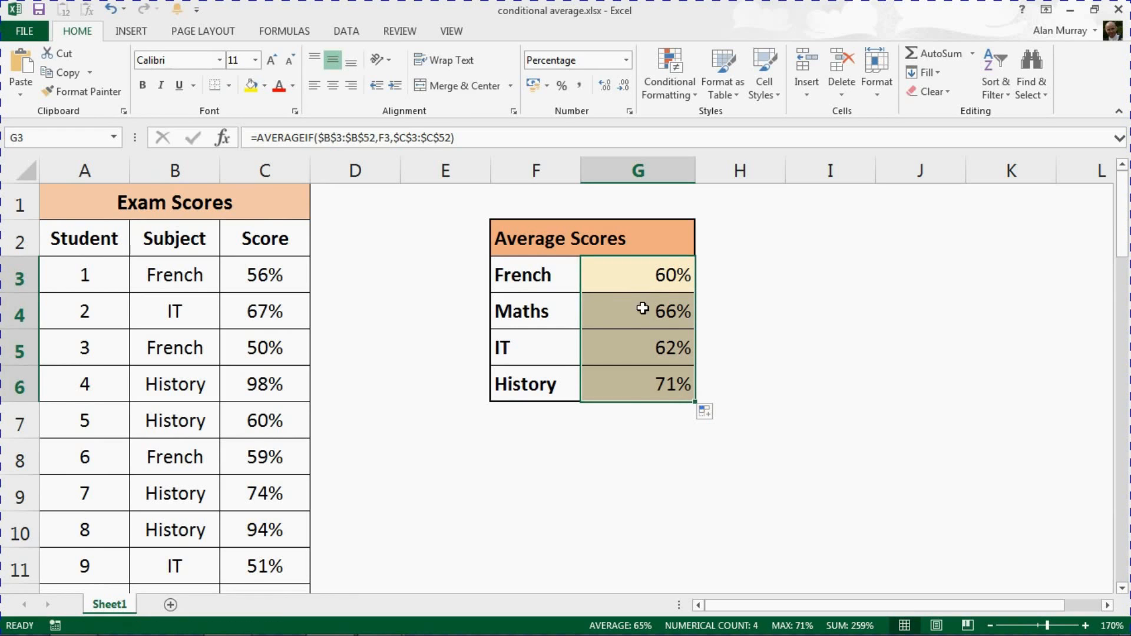
{"action": "left_click", "coordinate": [641, 383]}
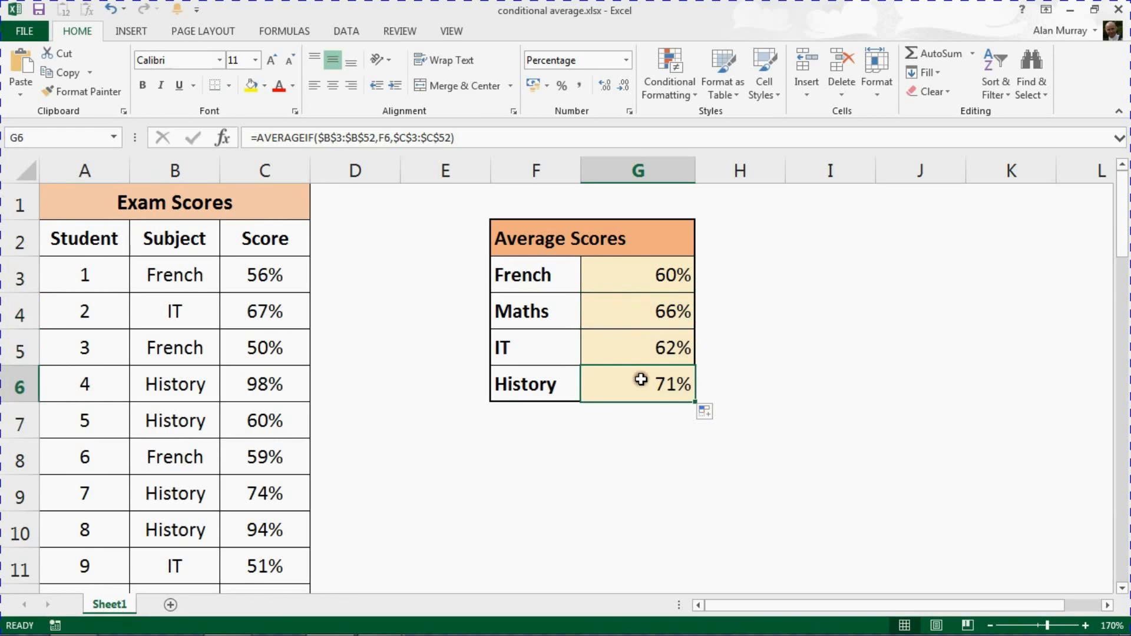
{"action": "mouse_move", "coordinate": [641, 382]}
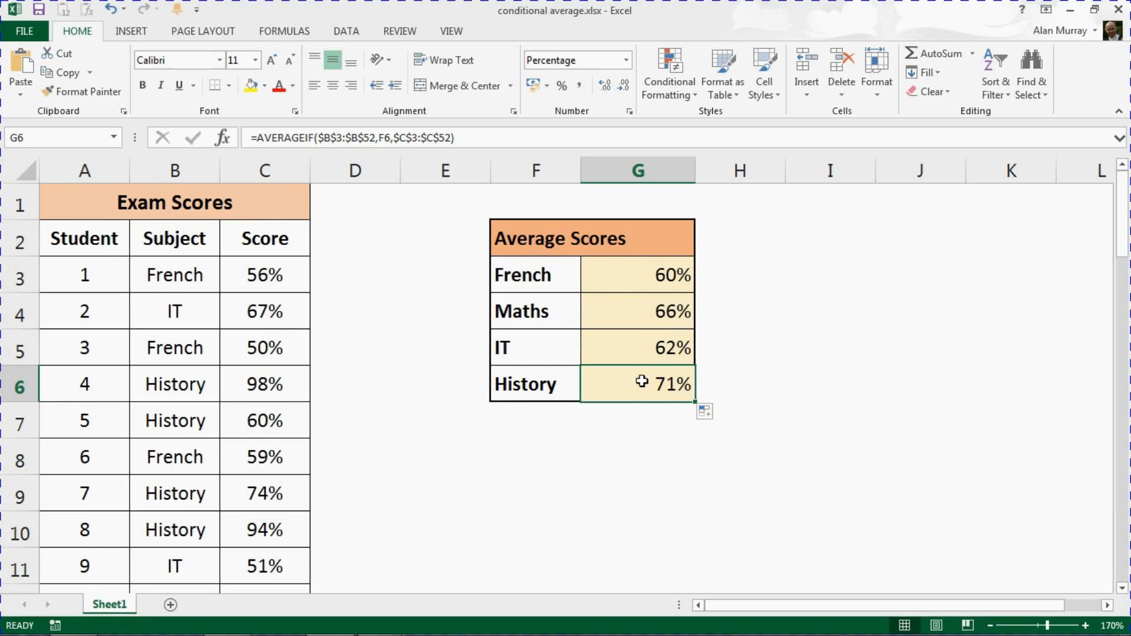
{"action": "mouse_move", "coordinate": [650, 376]}
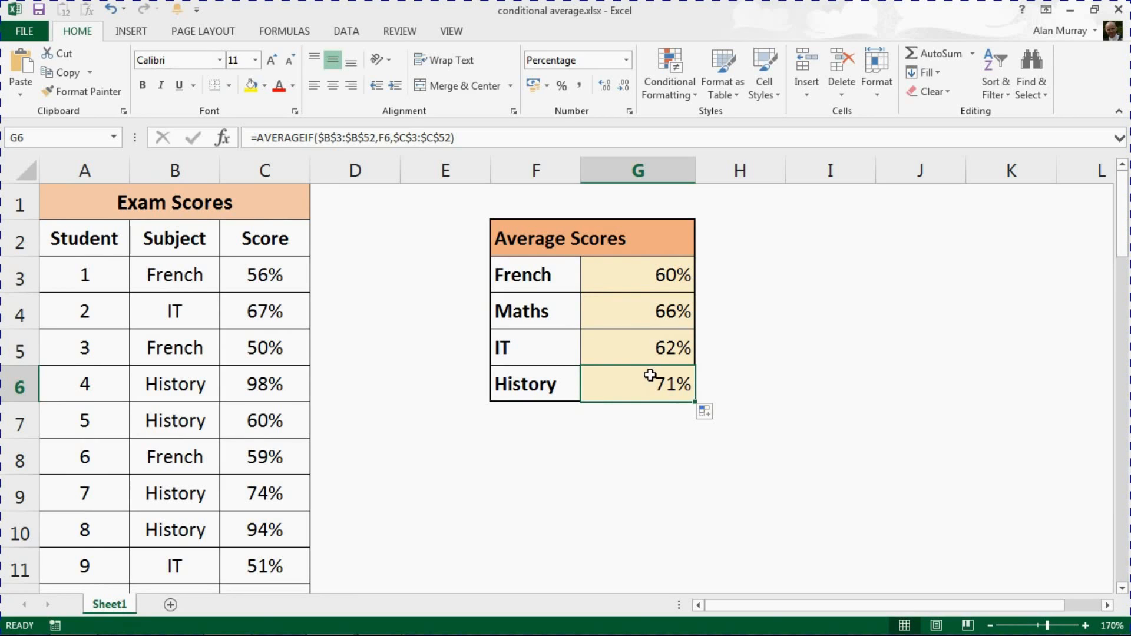
{"action": "left_click", "coordinate": [622, 276]}
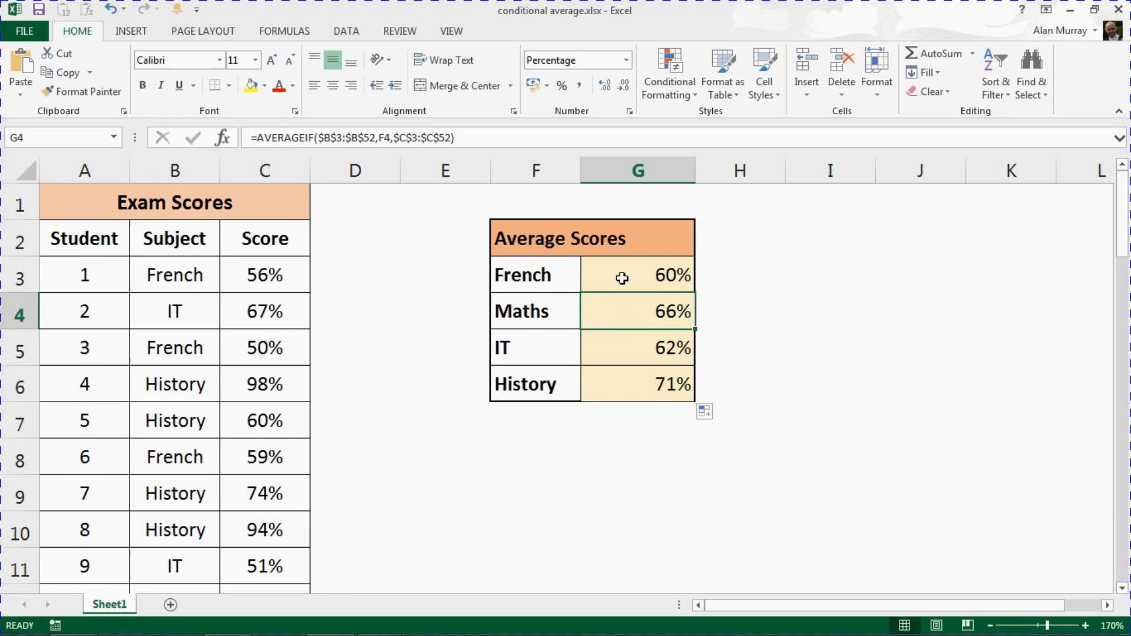
{"action": "mouse_move", "coordinate": [595, 323]}
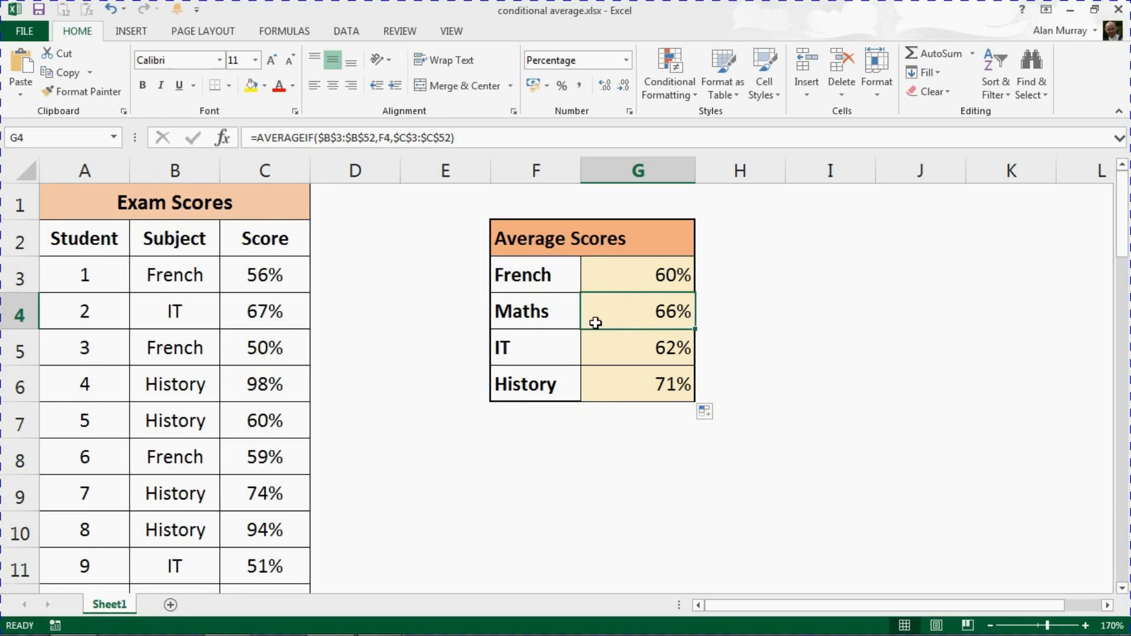
{"action": "mouse_move", "coordinate": [650, 356]}
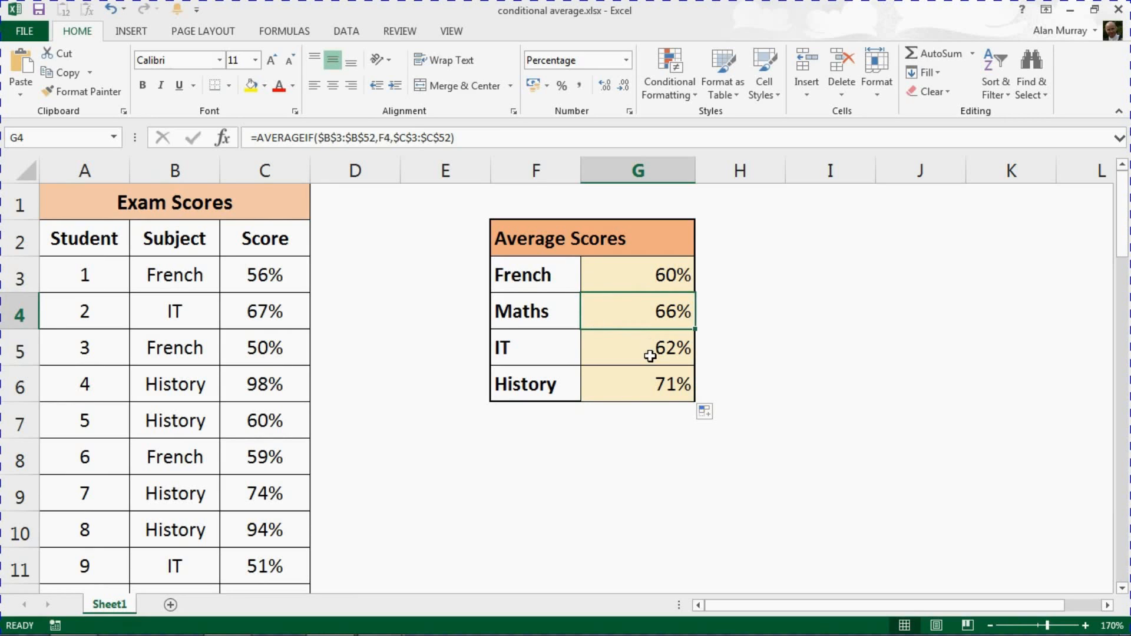
{"action": "double_click", "coordinate": [649, 348]}
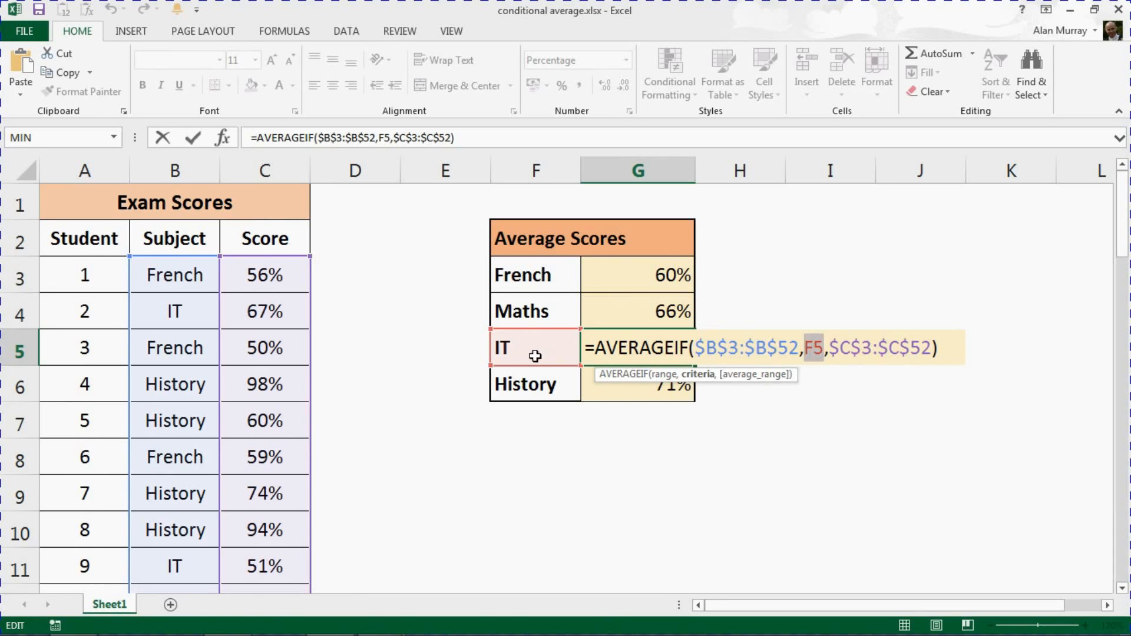
{"action": "key", "text": "Enter"}
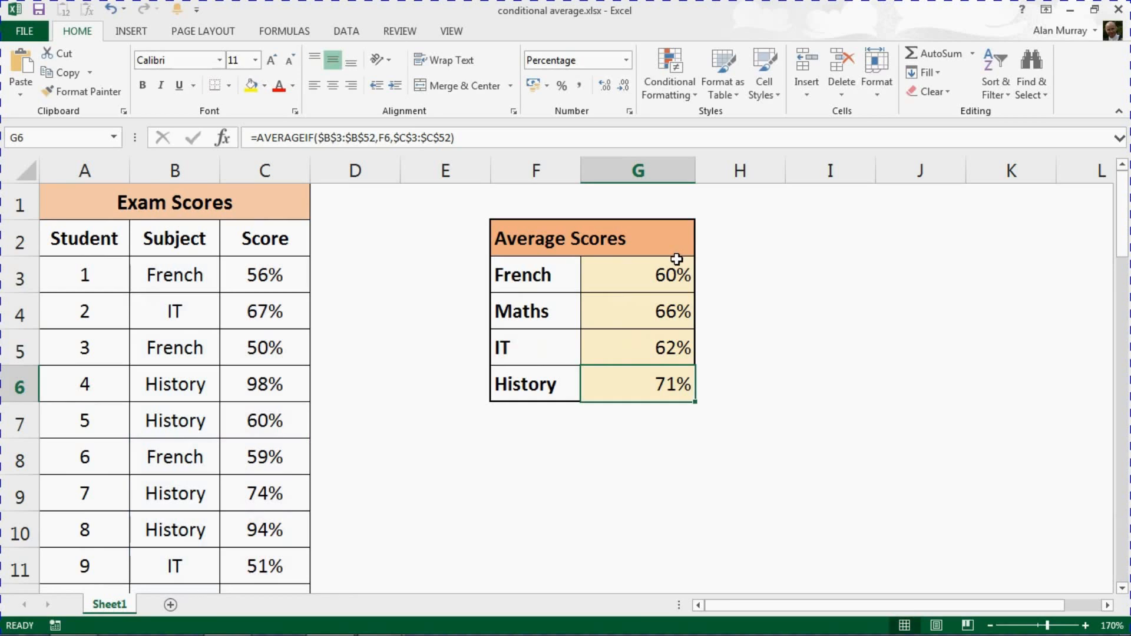
{"action": "left_click", "coordinate": [655, 273]}
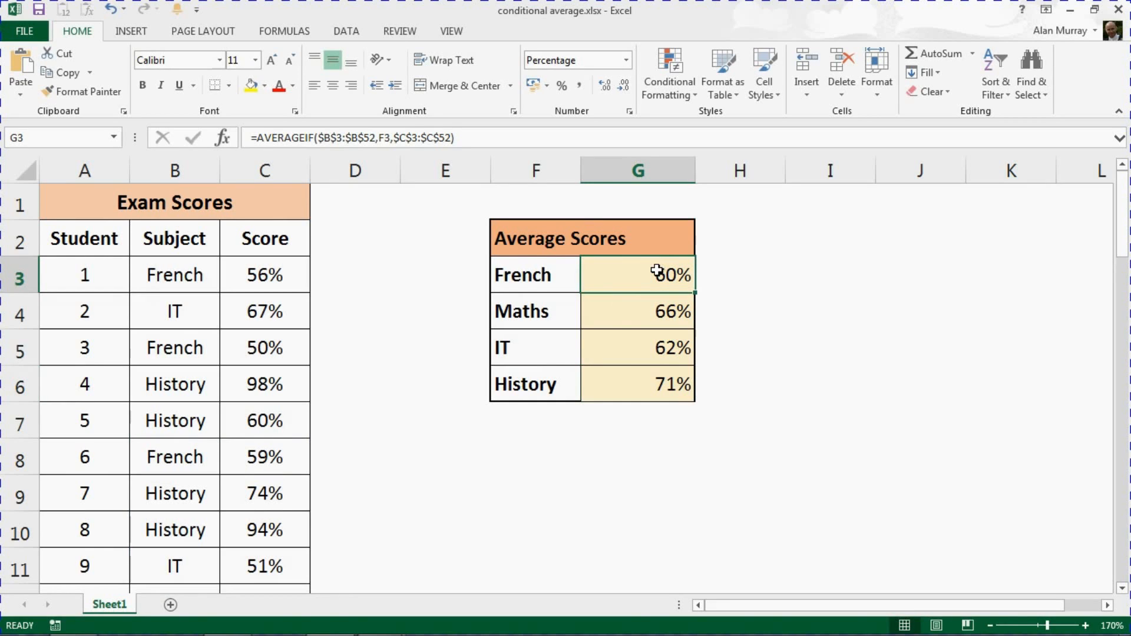